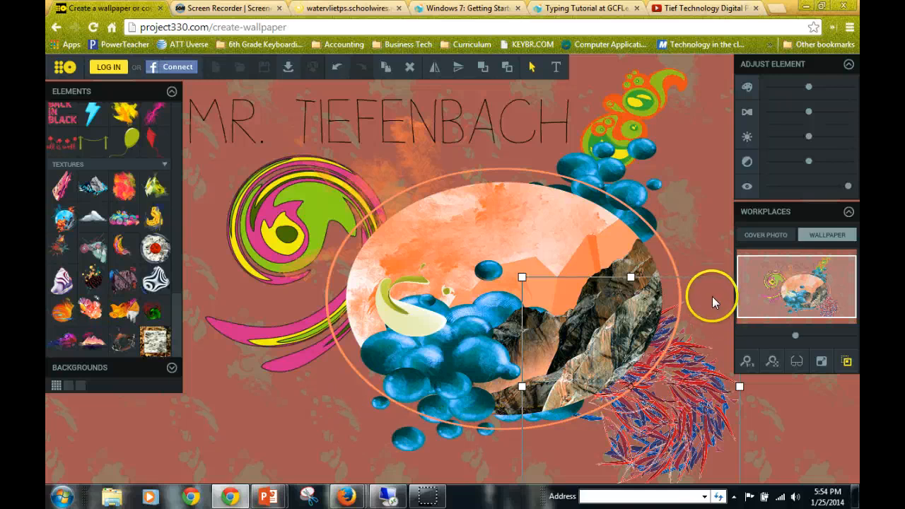
{"action": "mouse_move", "coordinate": [205, 156]}
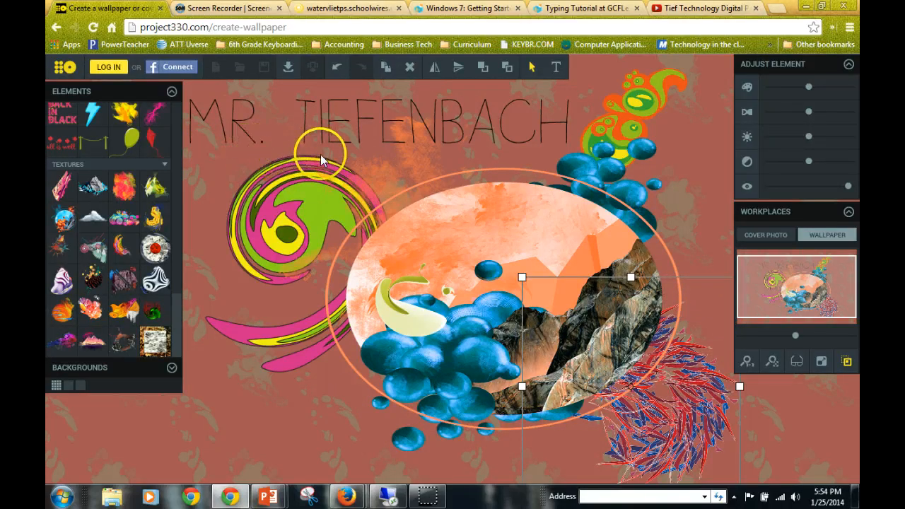
{"action": "mouse_move", "coordinate": [608, 137]}
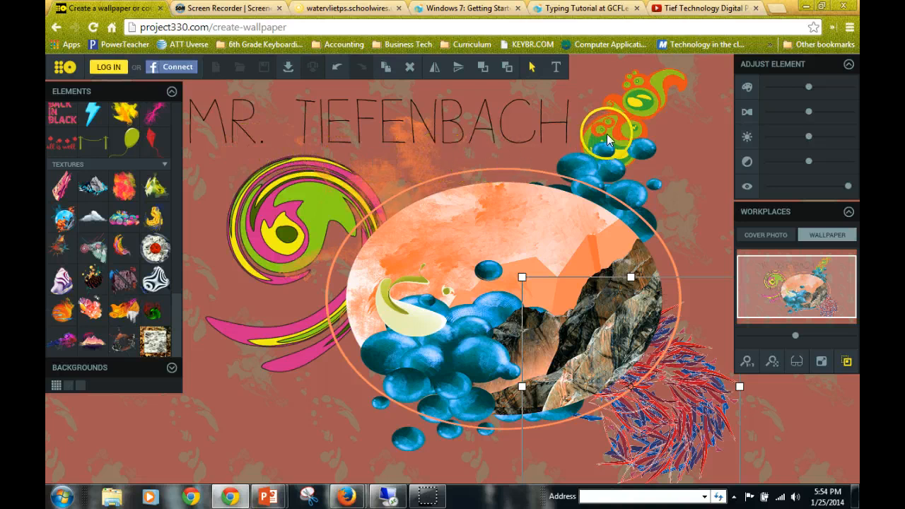
{"action": "mouse_move", "coordinate": [223, 155]}
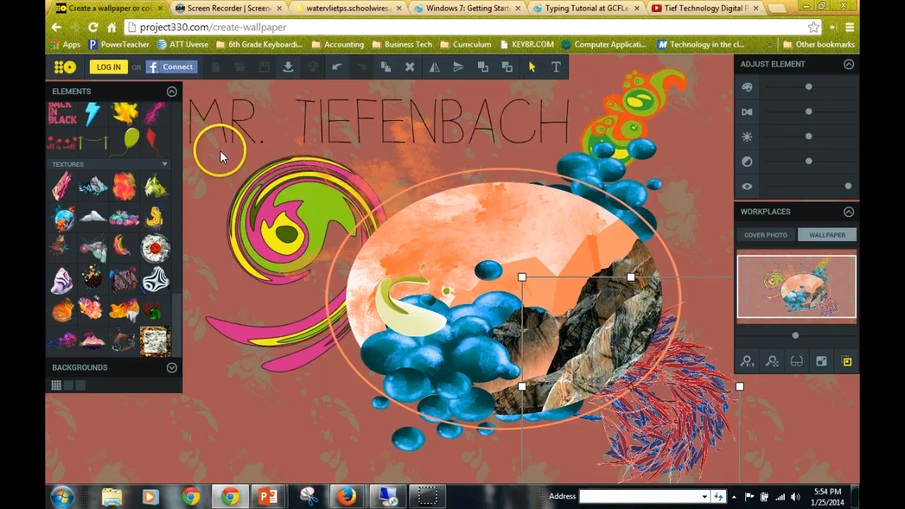
{"action": "mouse_move", "coordinate": [548, 159]}
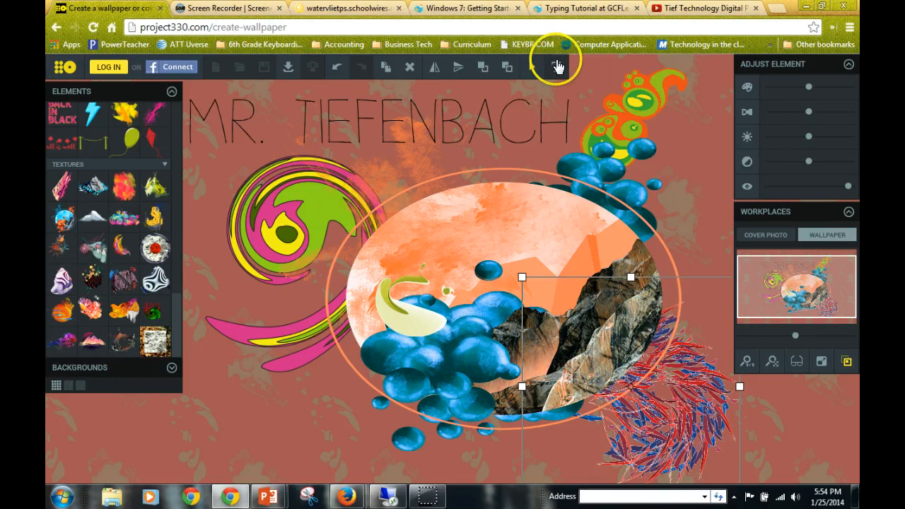
{"action": "mouse_move", "coordinate": [566, 101]}
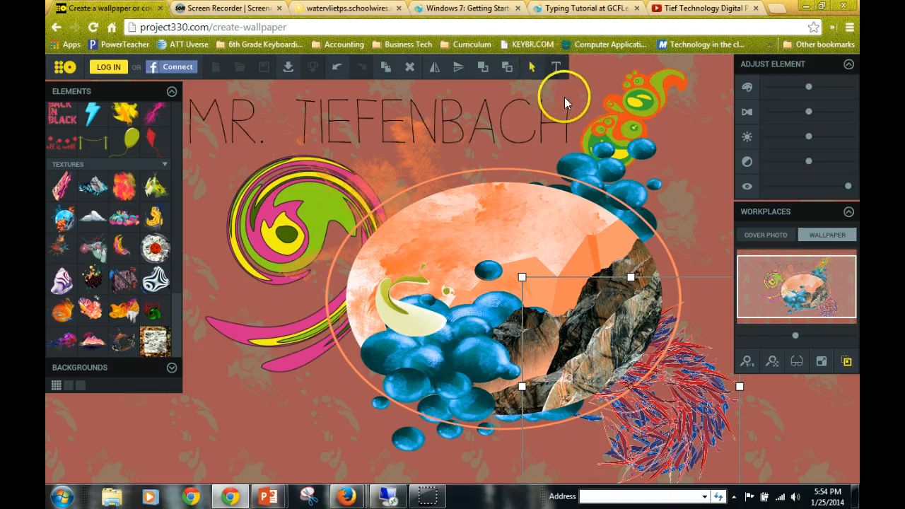
{"action": "mouse_move", "coordinate": [135, 166]}
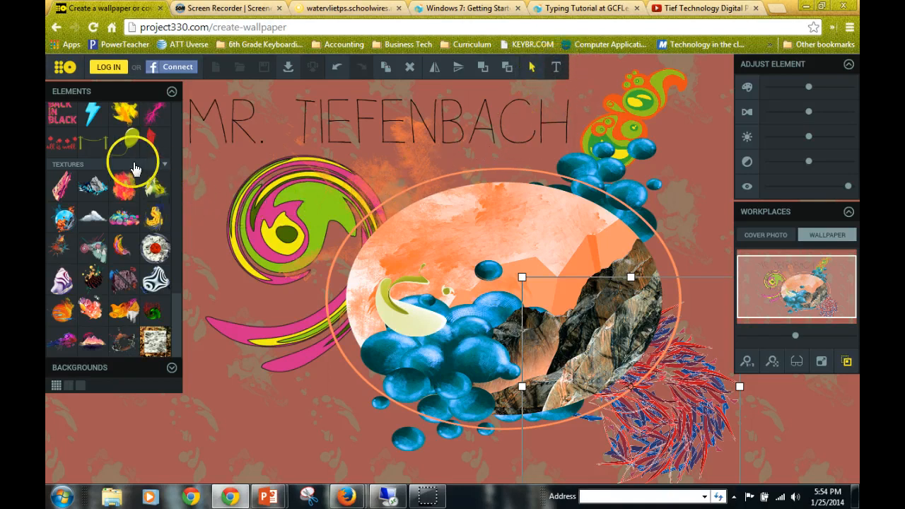
- Hide the Elements panel, then flip the rock-and-bubble collage horizontally and vertically
{"action": "left_click", "coordinate": [171, 90]}
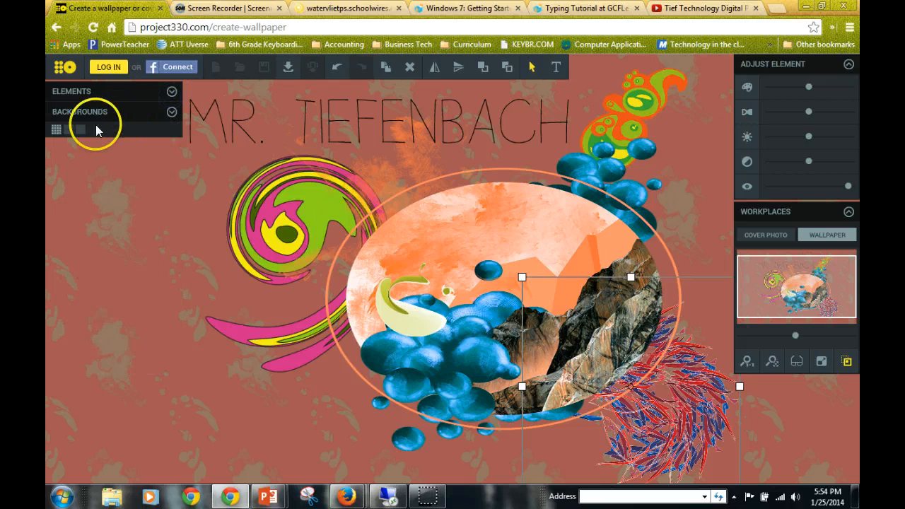
{"action": "mouse_move", "coordinate": [813, 103]}
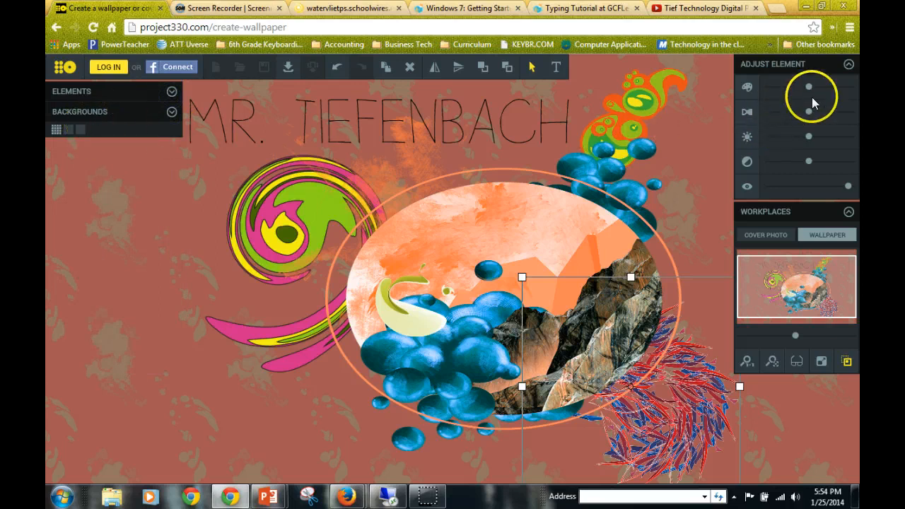
{"action": "mouse_move", "coordinate": [788, 177]}
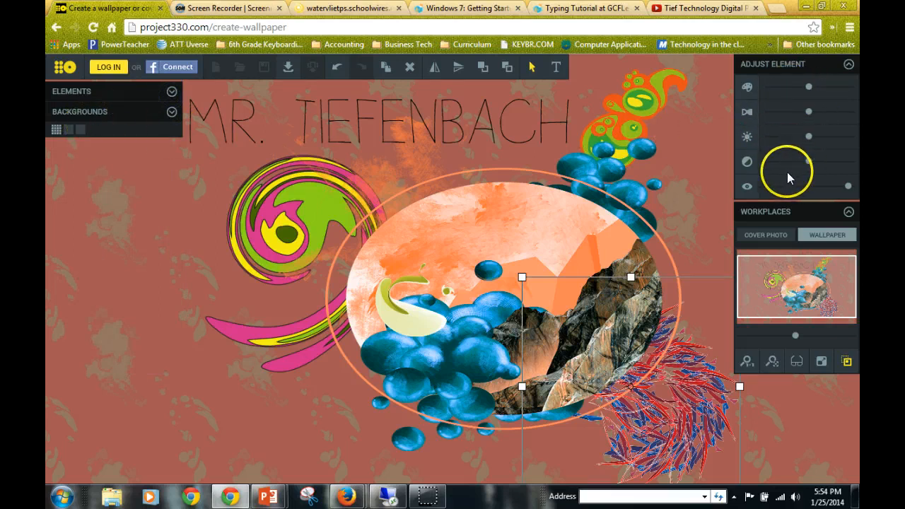
{"action": "mouse_move", "coordinate": [431, 99]}
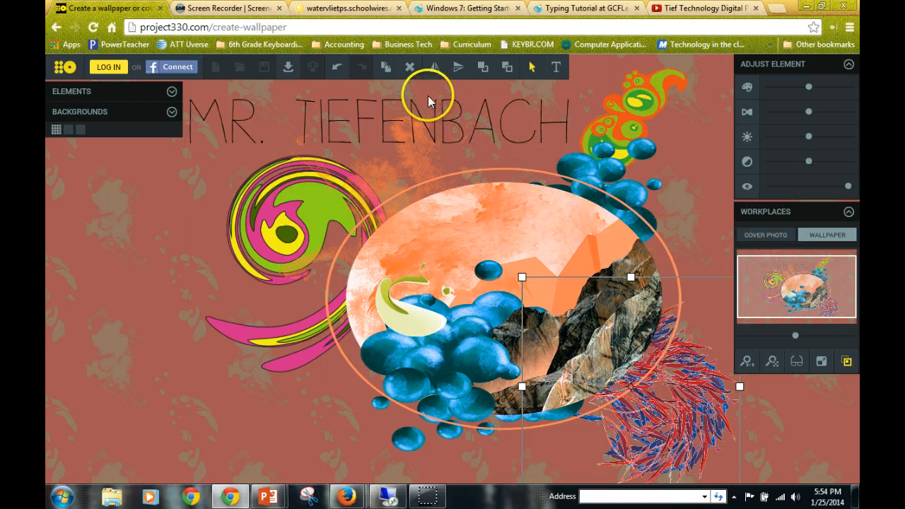
{"action": "mouse_move", "coordinate": [505, 217]}
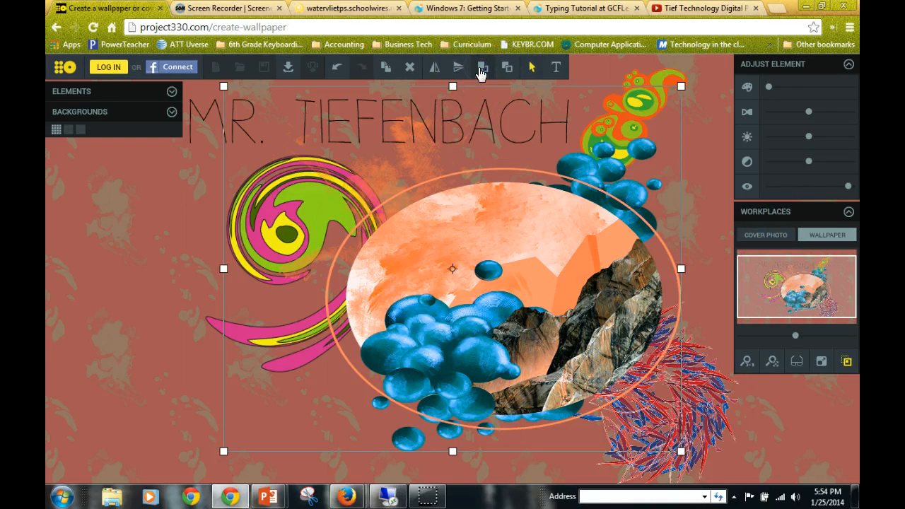
{"action": "left_click", "coordinate": [434, 67]}
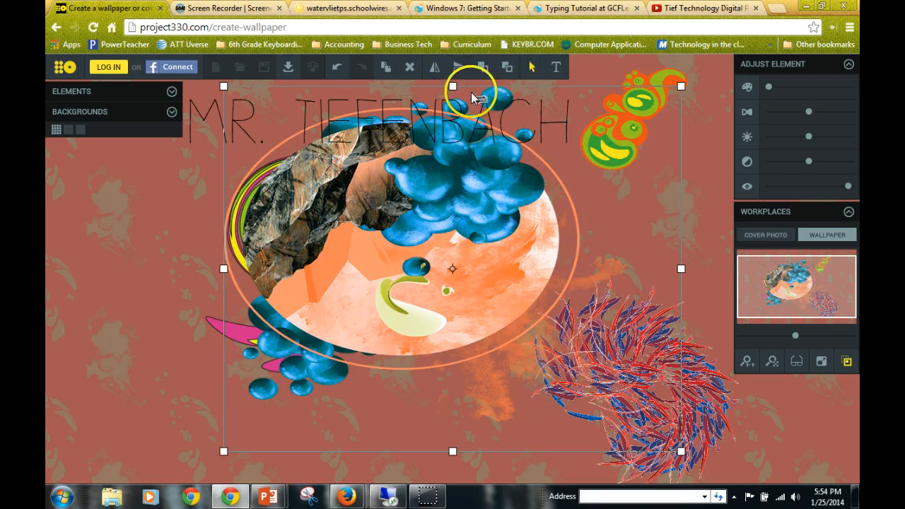
{"action": "left_click", "coordinate": [458, 68]}
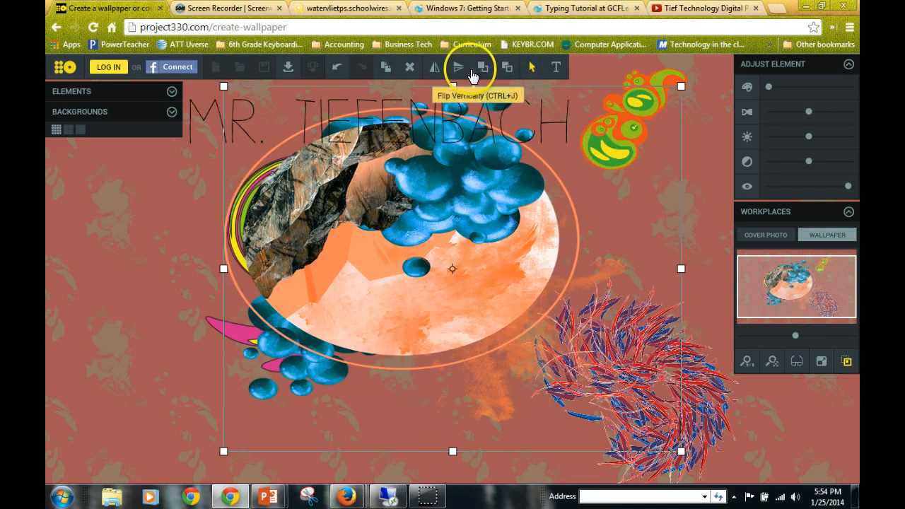
{"action": "left_click", "coordinate": [459, 67]}
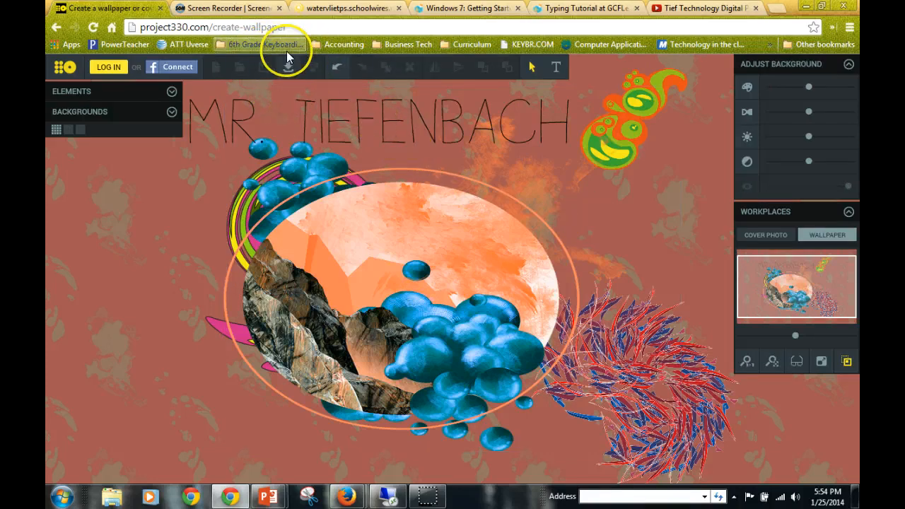
{"action": "mouse_move", "coordinate": [288, 67]}
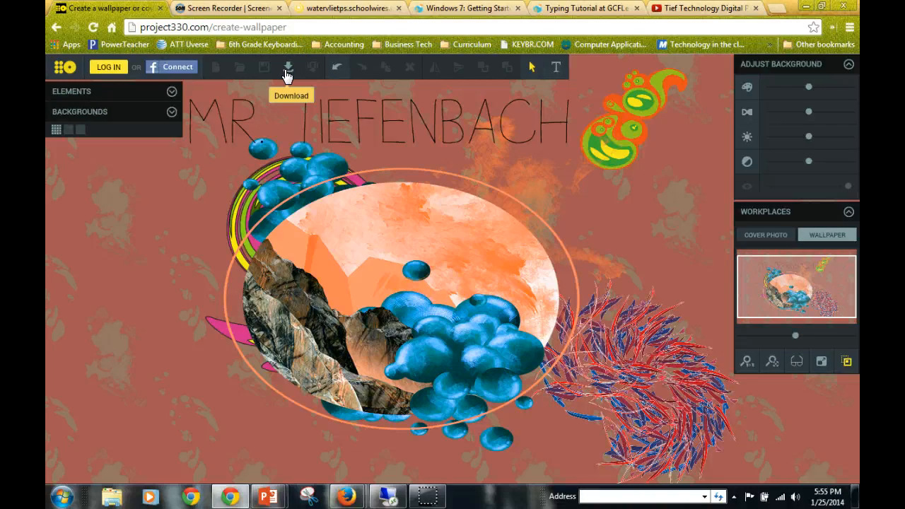
- Open the toolbar Download options and start a 1280 x 1024 wallpaper download
{"action": "left_click", "coordinate": [287, 66]}
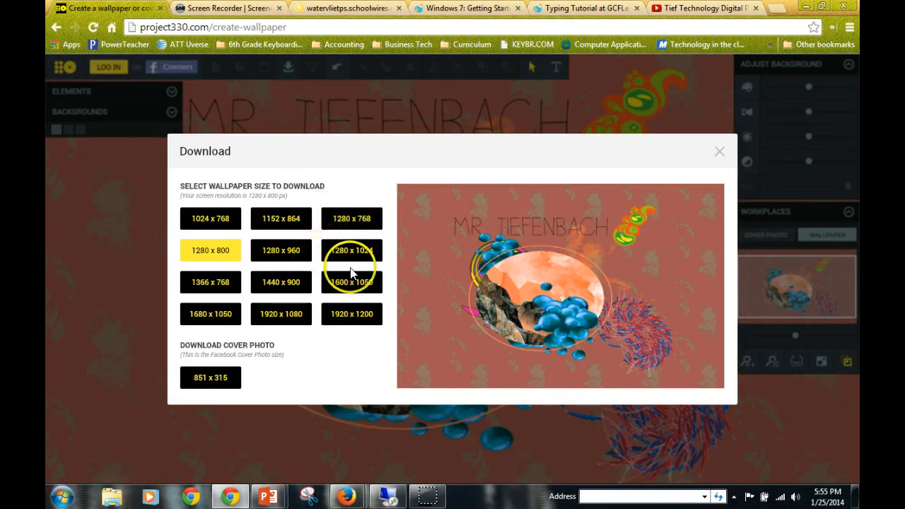
{"action": "mouse_move", "coordinate": [316, 251]}
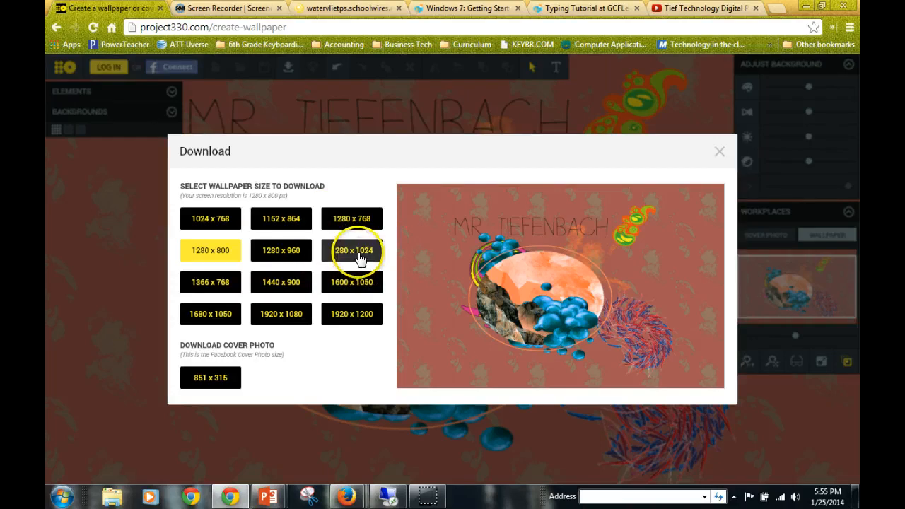
{"action": "left_click", "coordinate": [351, 250]}
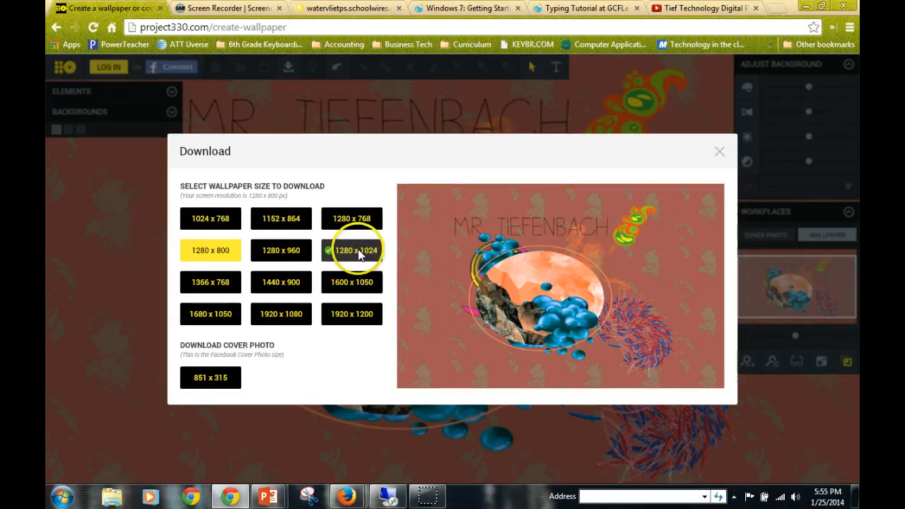
{"action": "left_click", "coordinate": [355, 250]}
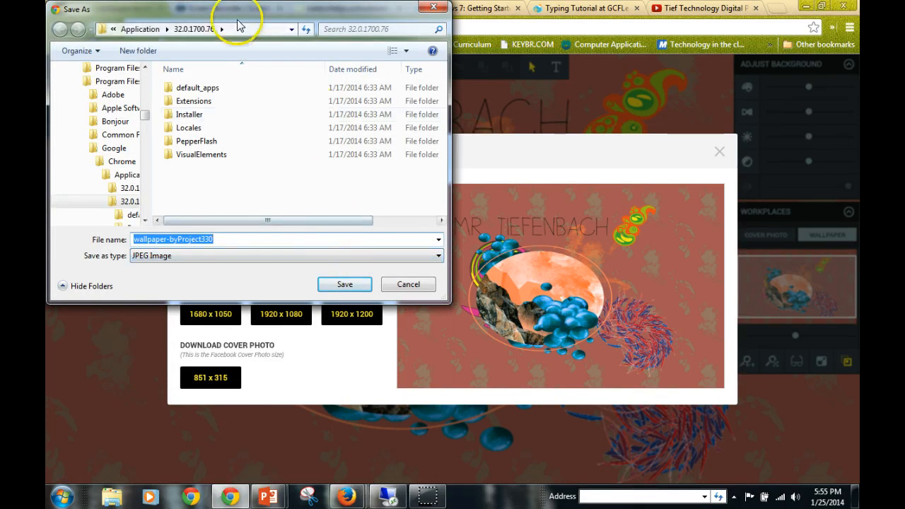
{"action": "mouse_move", "coordinate": [148, 209]}
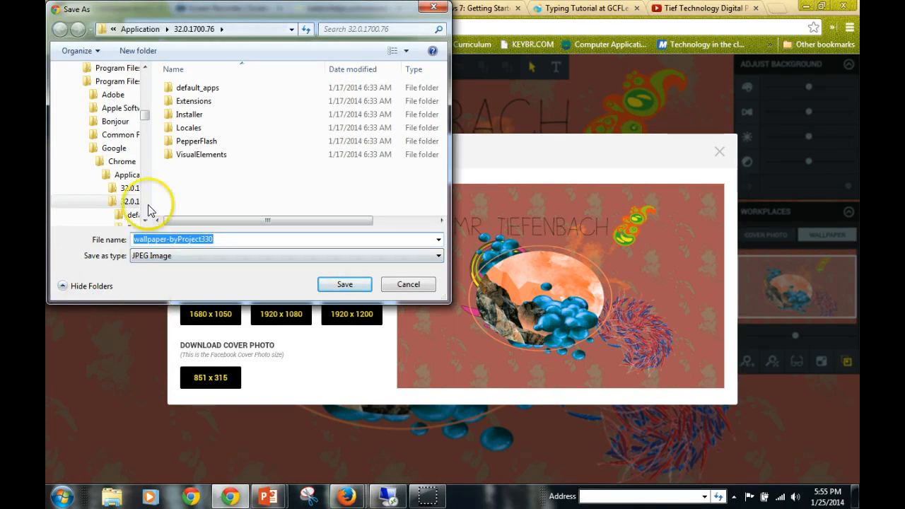
- Save the JPEG image to the Desktop under the name 'wallpaper'
{"action": "scroll", "scroll_direction": "up", "scroll_amount": 3}
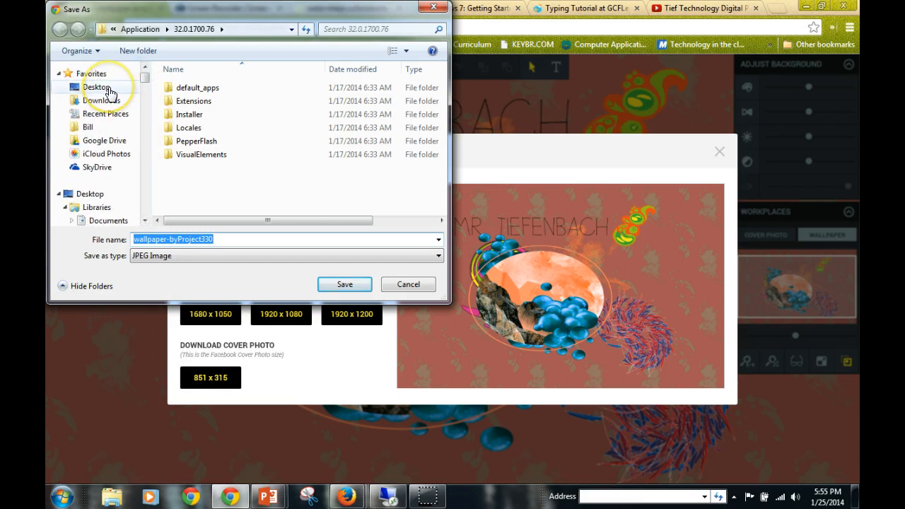
{"action": "left_click", "coordinate": [95, 86]}
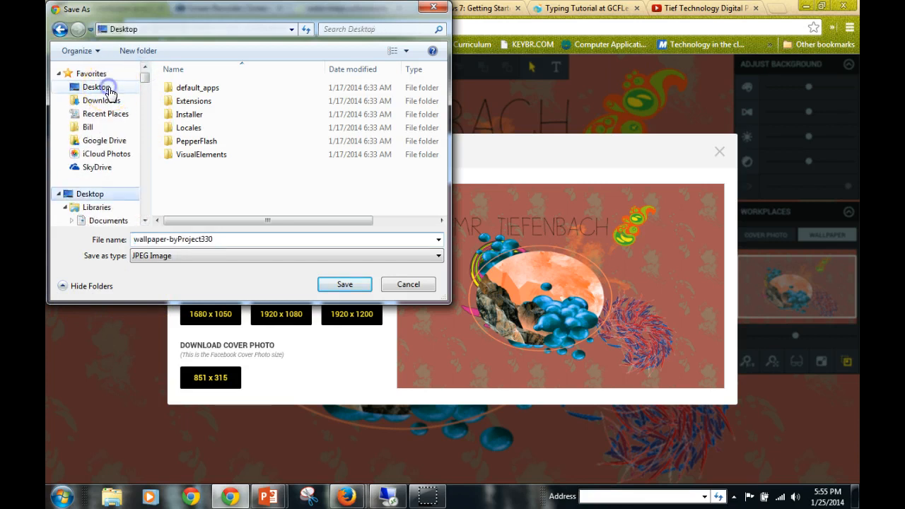
{"action": "left_click", "coordinate": [97, 87]}
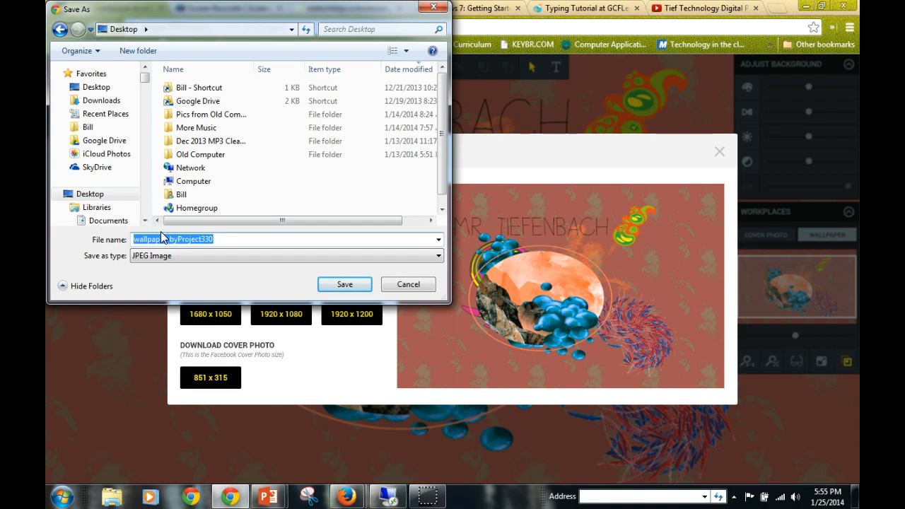
{"action": "type", "text": "wallpaper"}
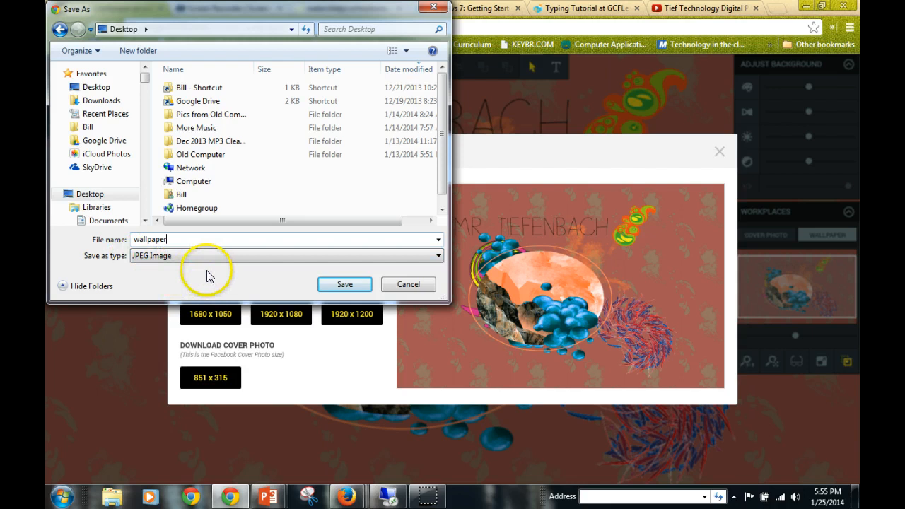
{"action": "mouse_move", "coordinate": [281, 260]}
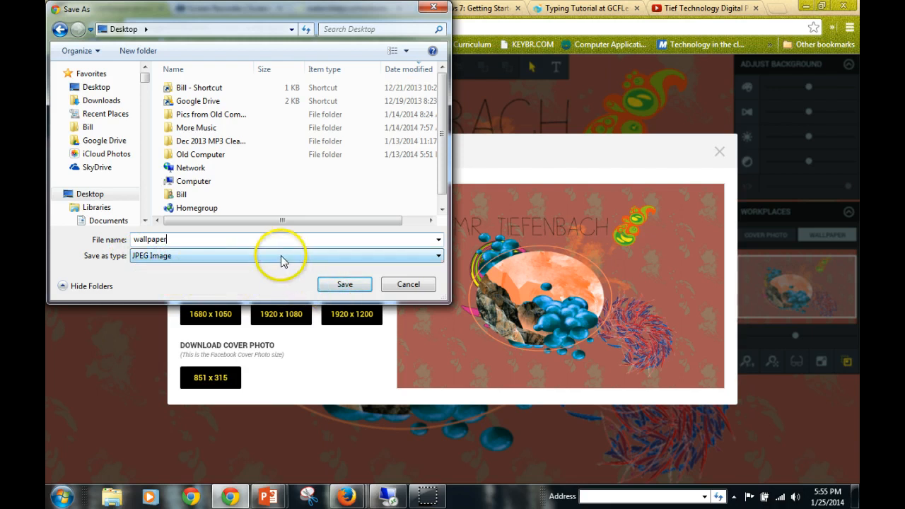
{"action": "mouse_move", "coordinate": [182, 253]}
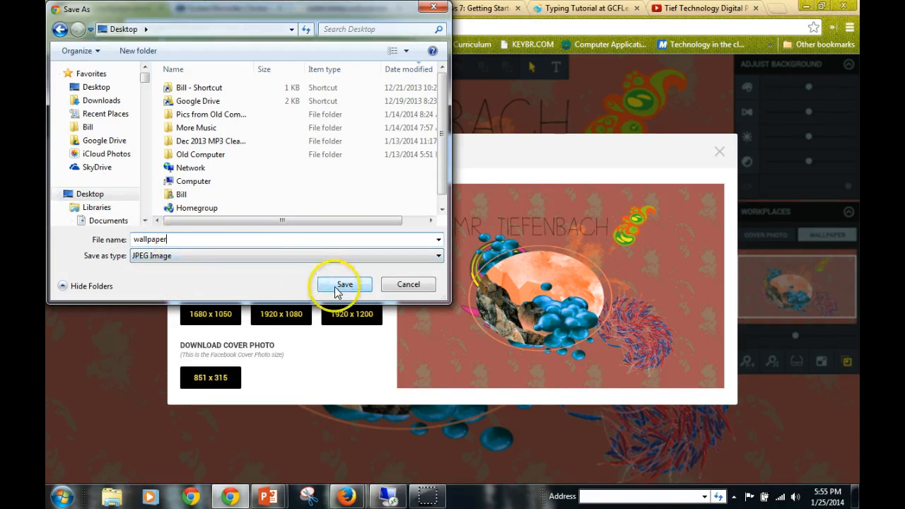
{"action": "left_click", "coordinate": [345, 284]}
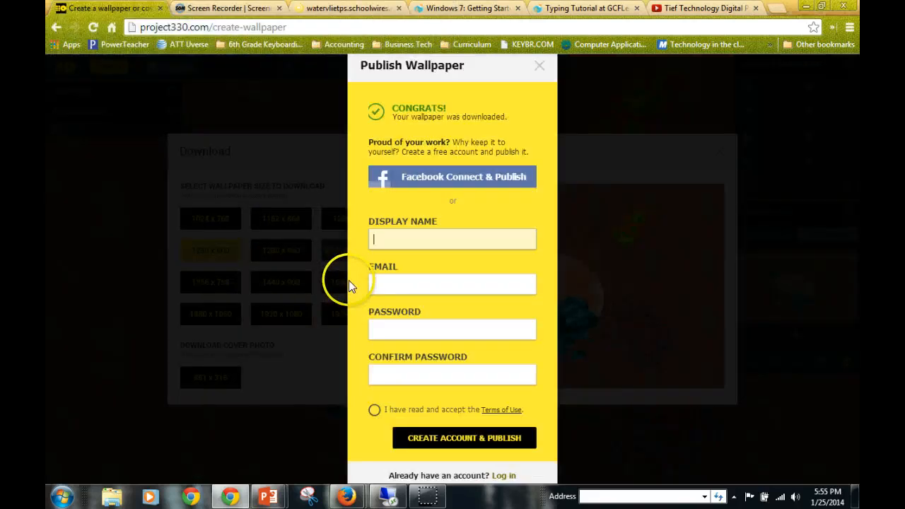
{"action": "mouse_move", "coordinate": [551, 392]}
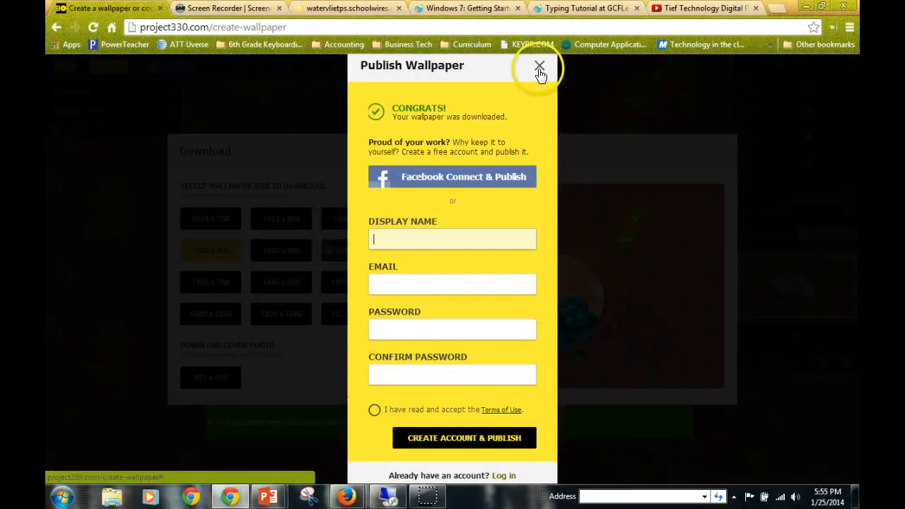
- Close the Publish Wallpaper dialog, keeping the Download dialog open
{"action": "left_click", "coordinate": [539, 67]}
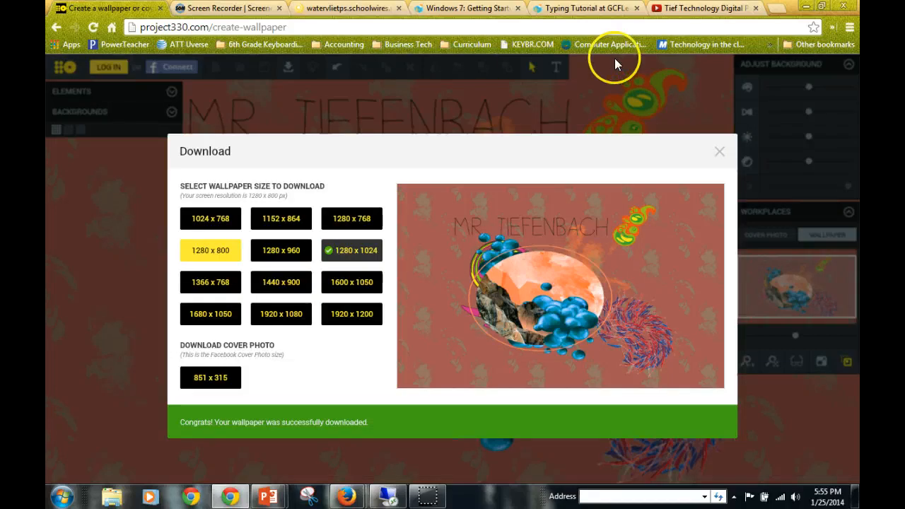
{"action": "mouse_move", "coordinate": [817, 422]}
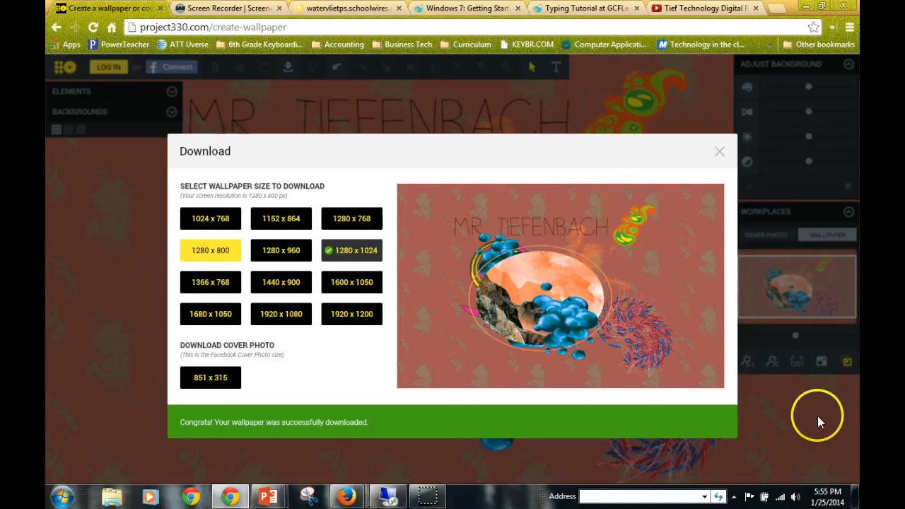
{"action": "mouse_move", "coordinate": [855, 484]}
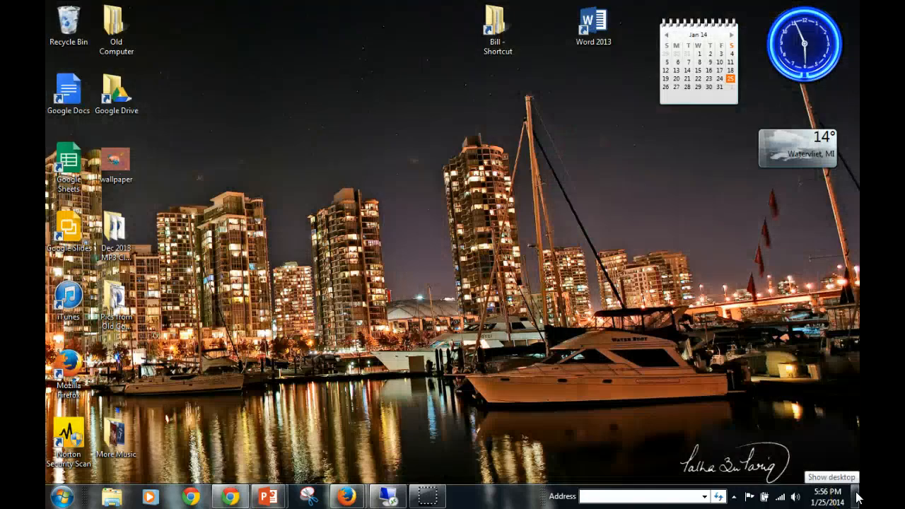
{"action": "mouse_move", "coordinate": [338, 365]}
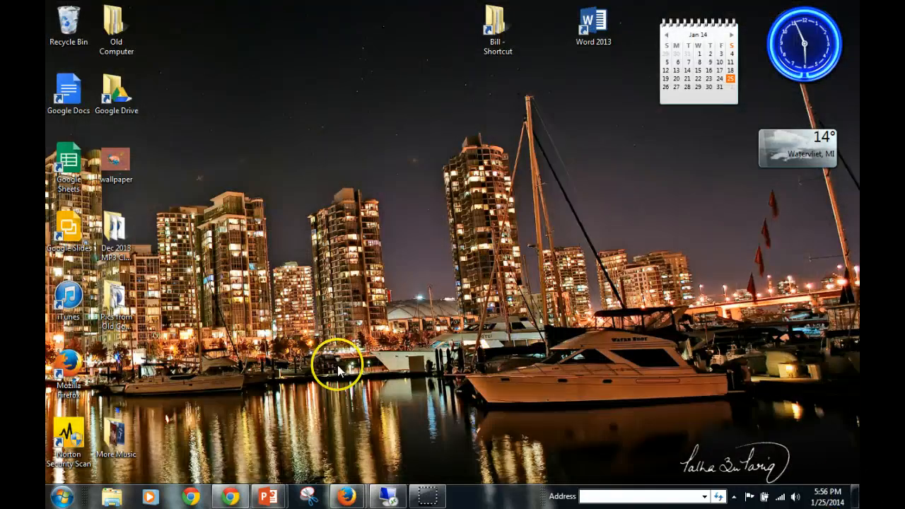
{"action": "mouse_move", "coordinate": [156, 166]}
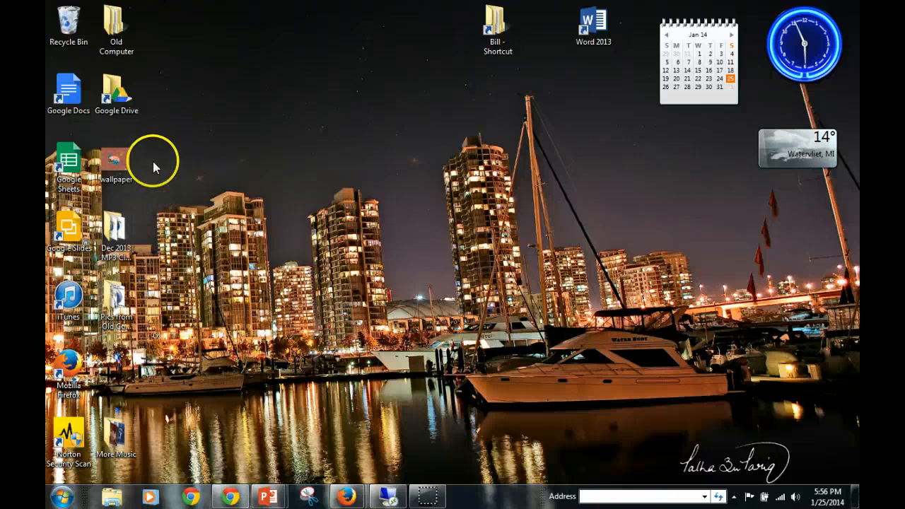
{"action": "mouse_move", "coordinate": [378, 191]}
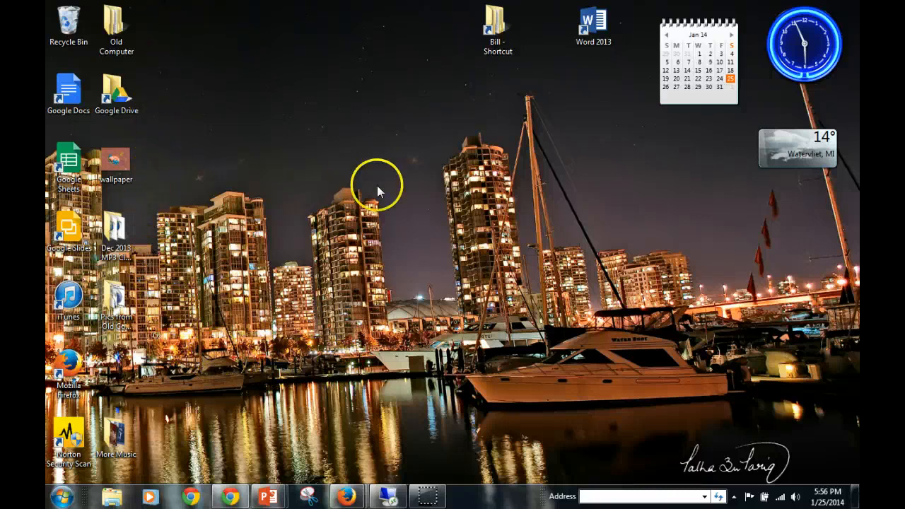
{"action": "mouse_move", "coordinate": [149, 163]}
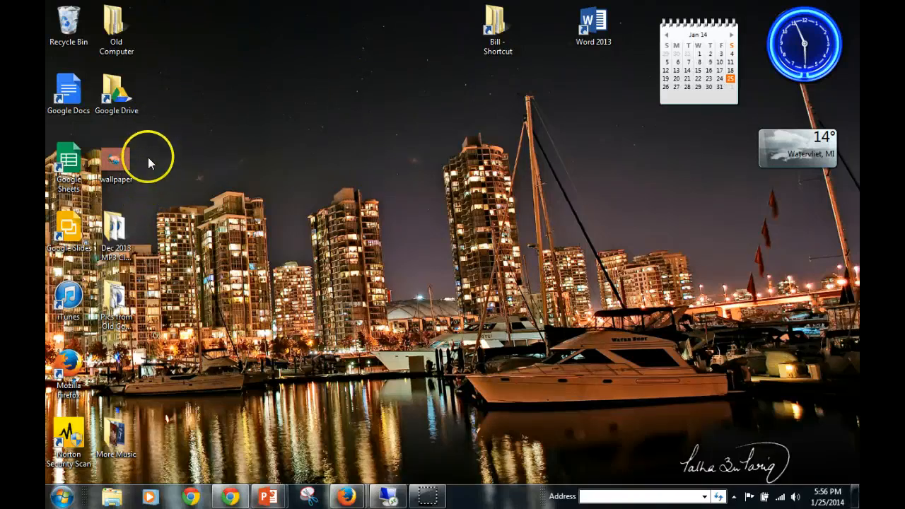
{"action": "mouse_move", "coordinate": [520, 379]}
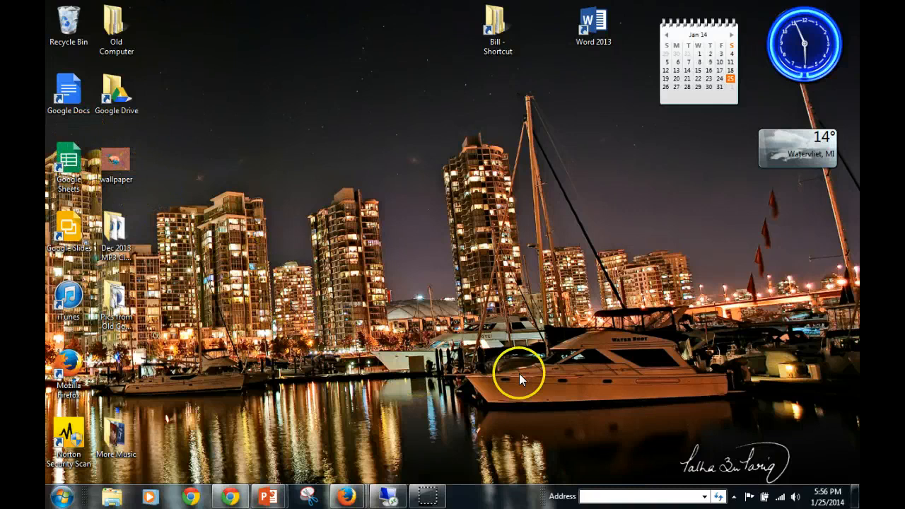
{"action": "mouse_move", "coordinate": [145, 149]}
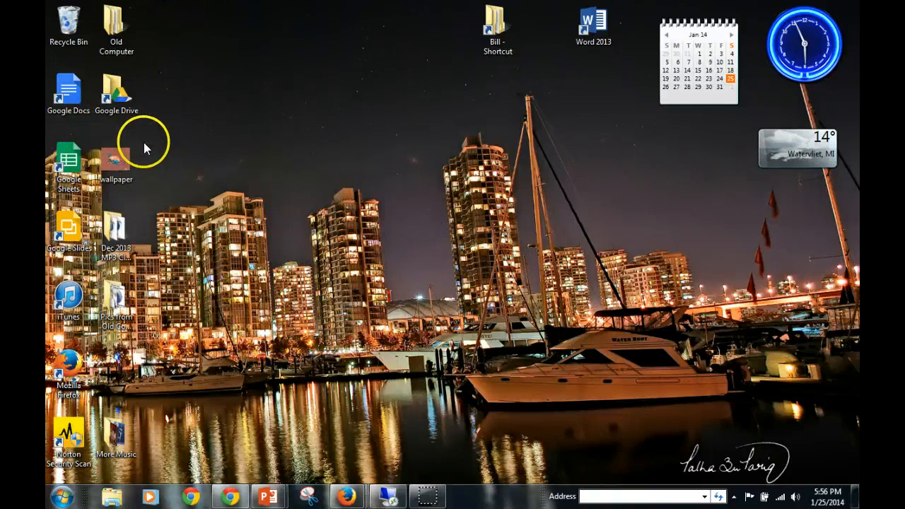
{"action": "mouse_move", "coordinate": [397, 90]}
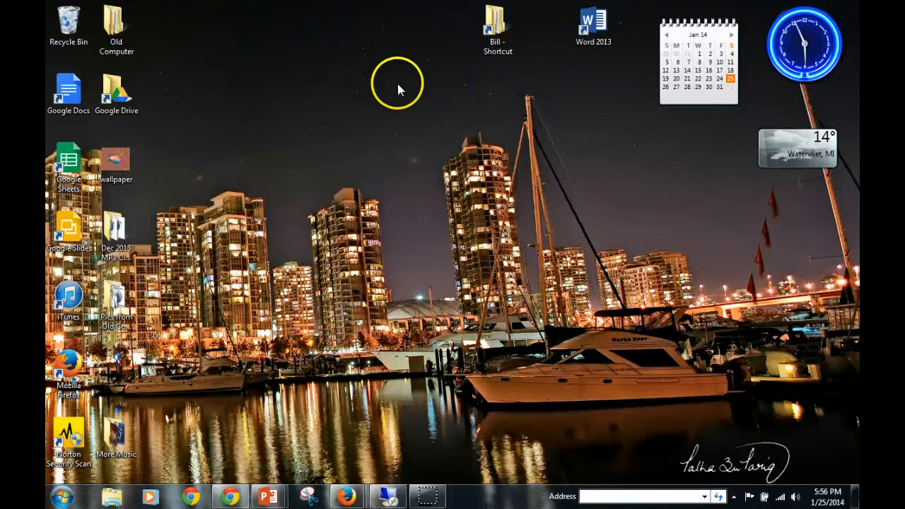
{"action": "mouse_move", "coordinate": [174, 196]}
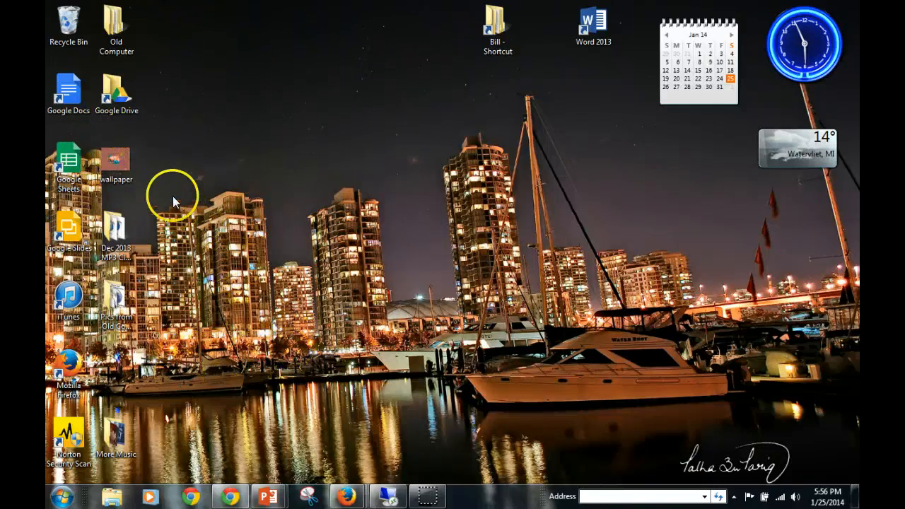
{"action": "mouse_move", "coordinate": [85, 138]}
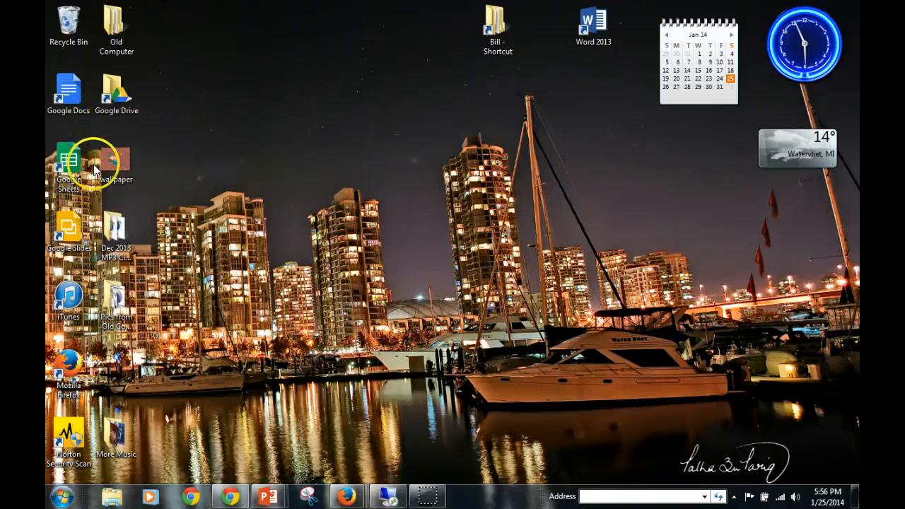
{"action": "mouse_move", "coordinate": [113, 157]}
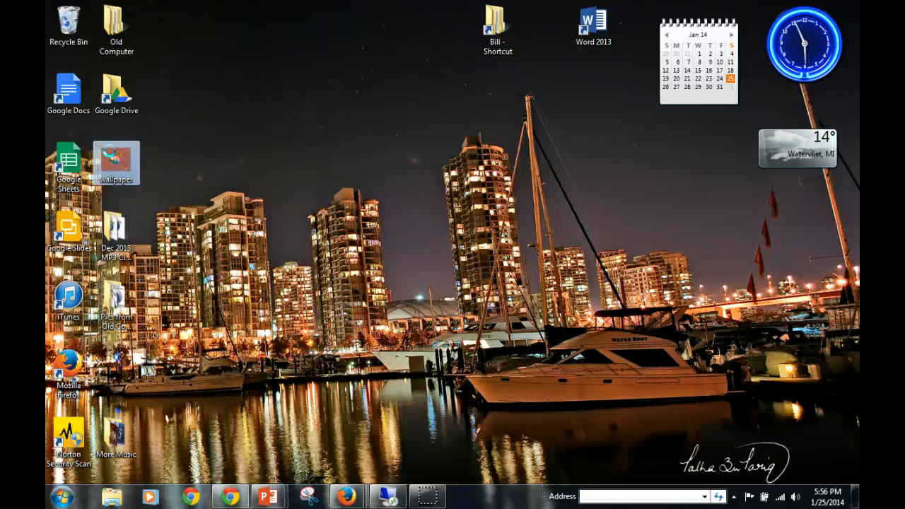
- Set the wallpaper file on the Desktop as the Windows background from its context menu
{"action": "right_click", "coordinate": [116, 162]}
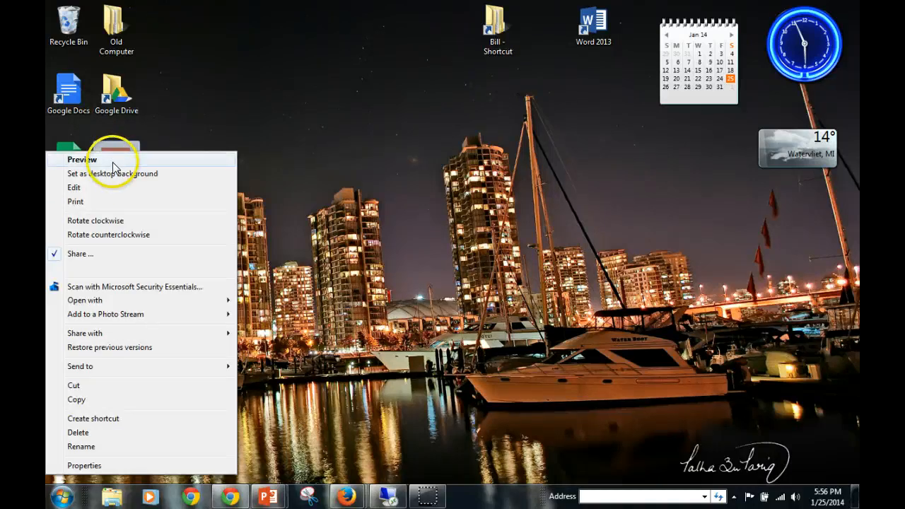
{"action": "mouse_move", "coordinate": [117, 173]}
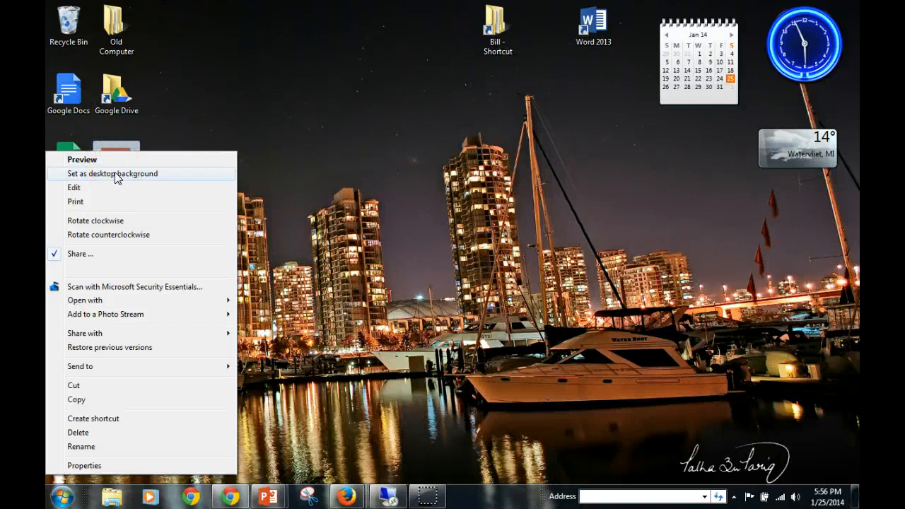
{"action": "left_click", "coordinate": [112, 173]}
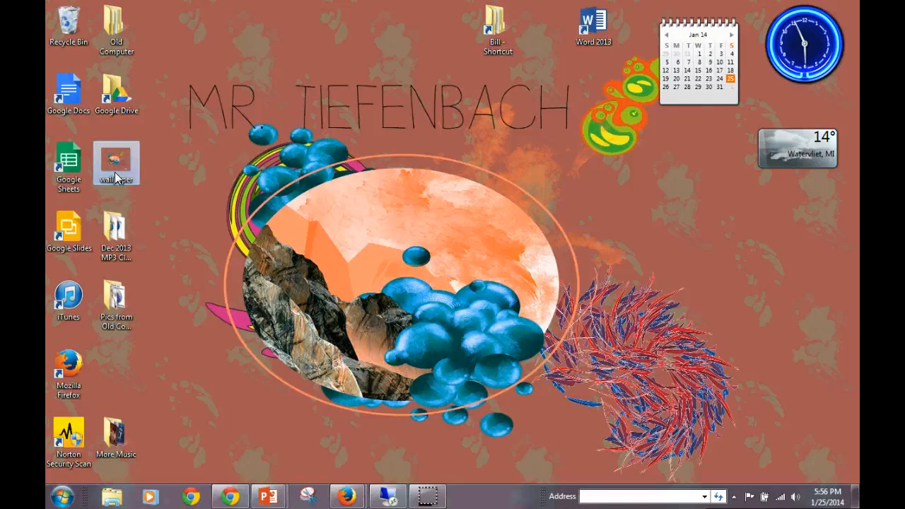
{"action": "mouse_move", "coordinate": [812, 385]}
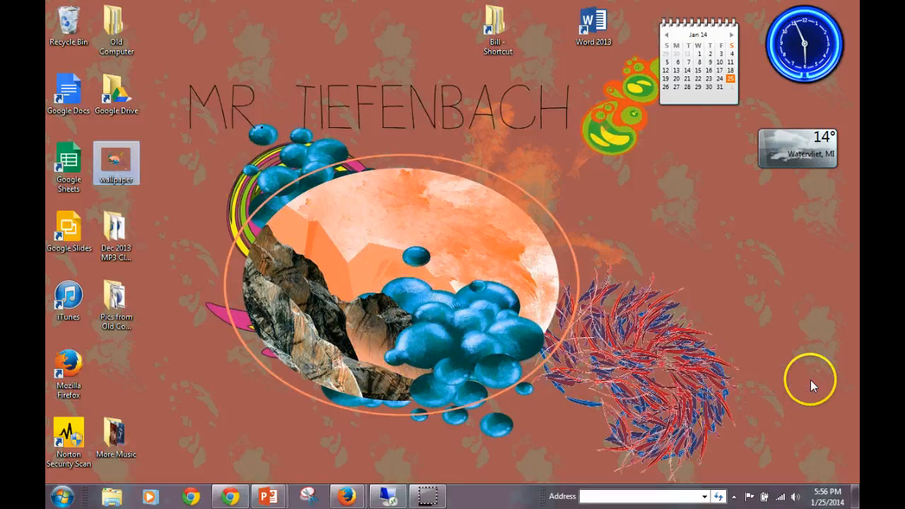
{"action": "mouse_move", "coordinate": [297, 148]}
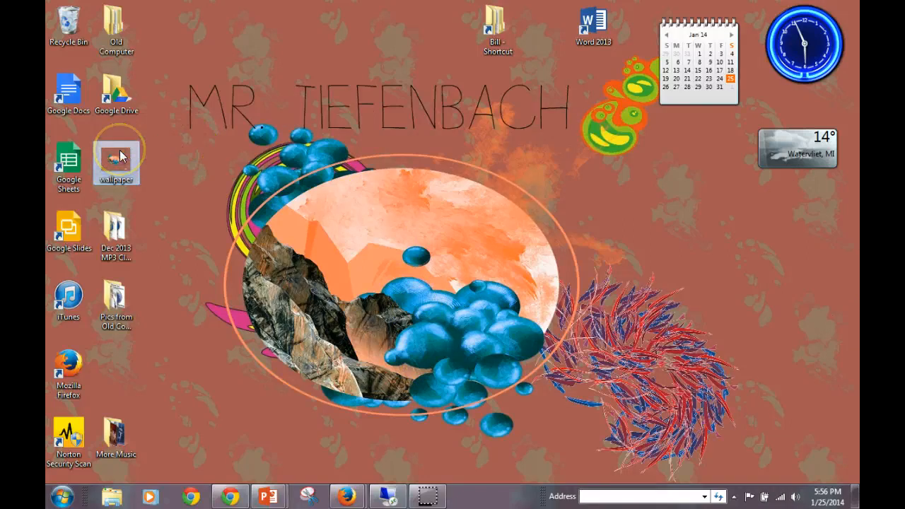
{"action": "mouse_move", "coordinate": [116, 155]}
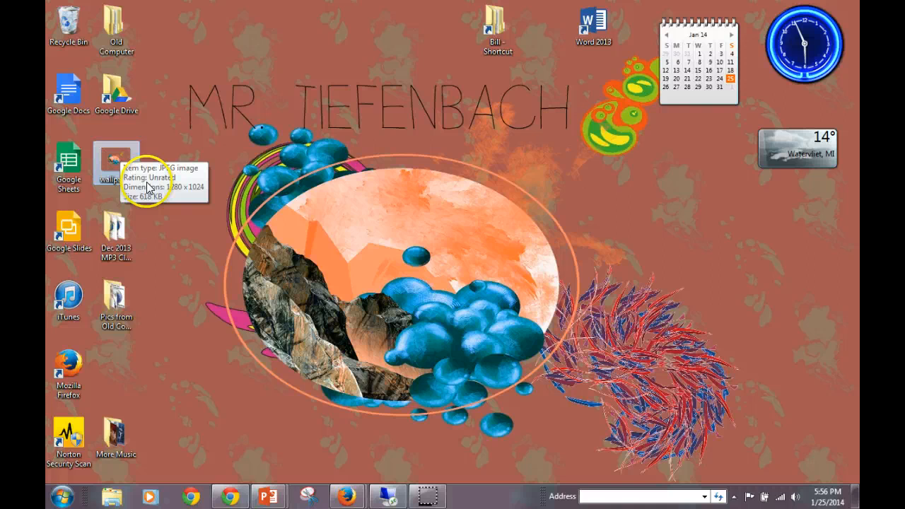
{"action": "mouse_move", "coordinate": [607, 444]}
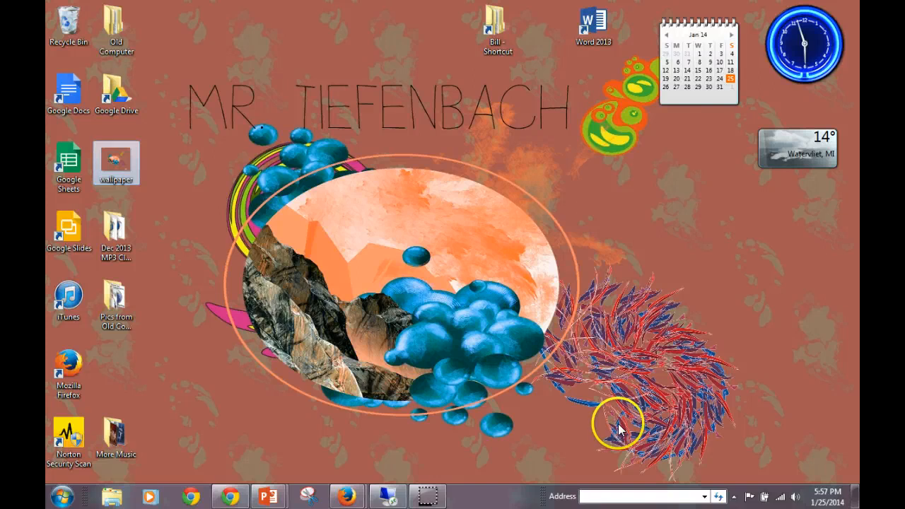
{"action": "mouse_move", "coordinate": [417, 377]}
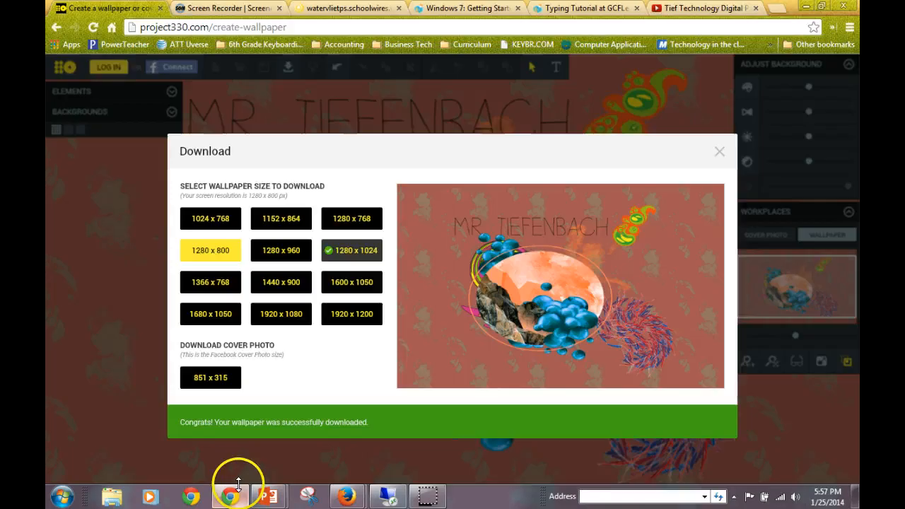
{"action": "mouse_move", "coordinate": [718, 151]}
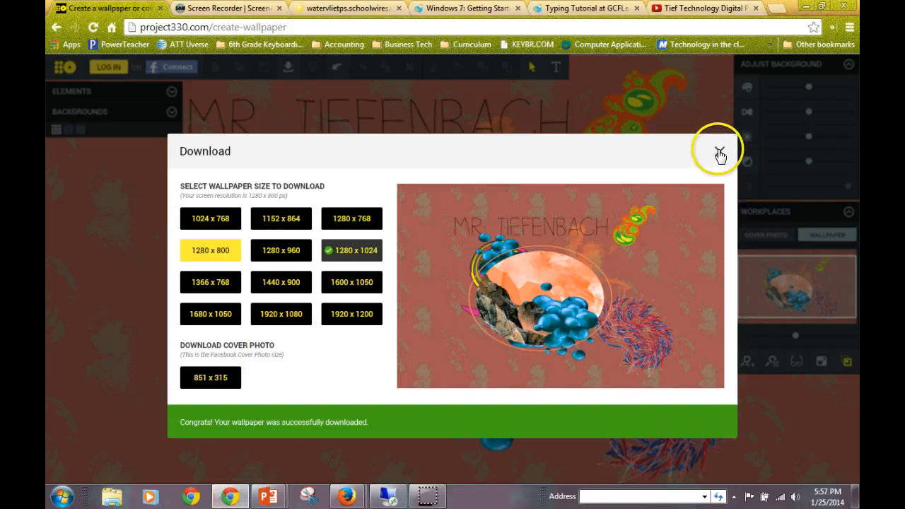
- Close the Download dialog to reveal the MR. TIEFENBACH design in the editor
{"action": "left_click", "coordinate": [717, 149]}
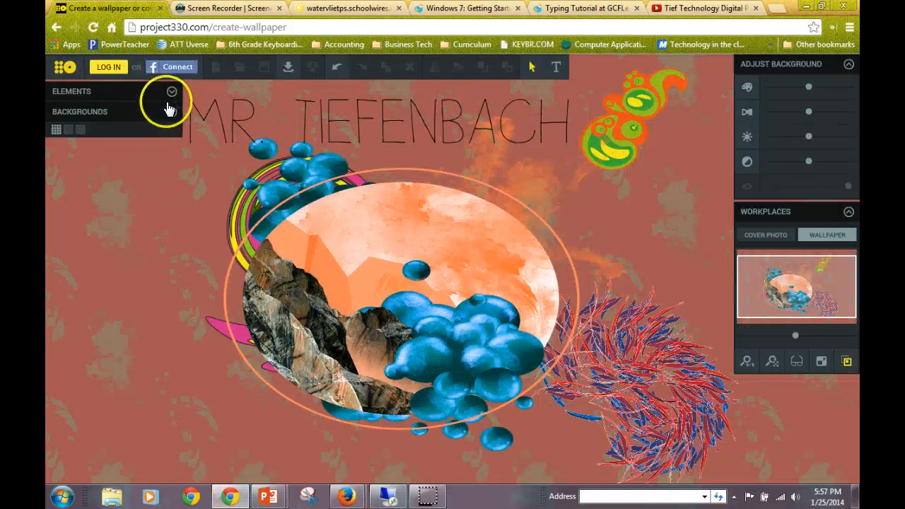
{"action": "mouse_move", "coordinate": [336, 304]}
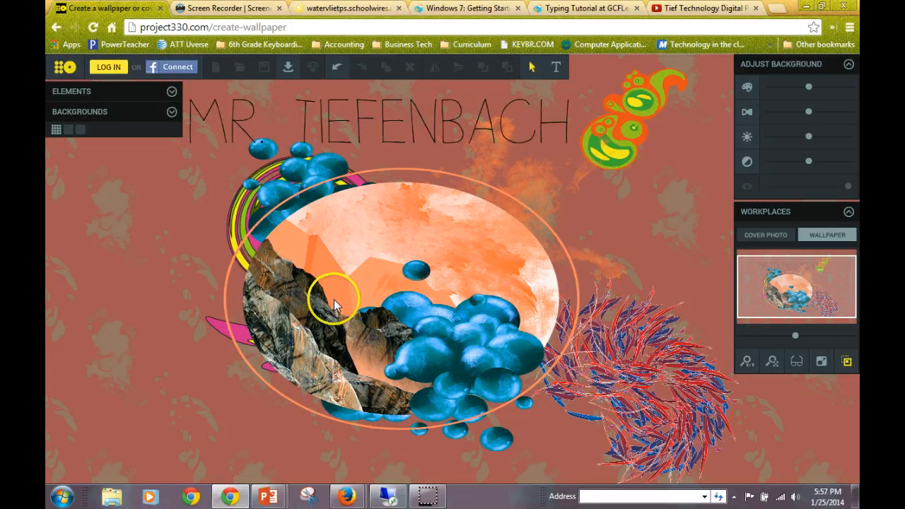
{"action": "mouse_move", "coordinate": [573, 251]}
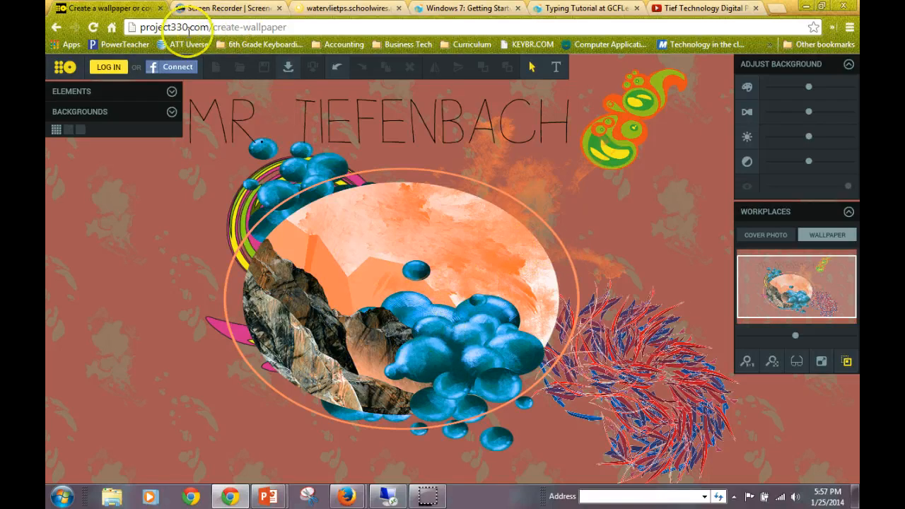
{"action": "mouse_move", "coordinate": [424, 451]}
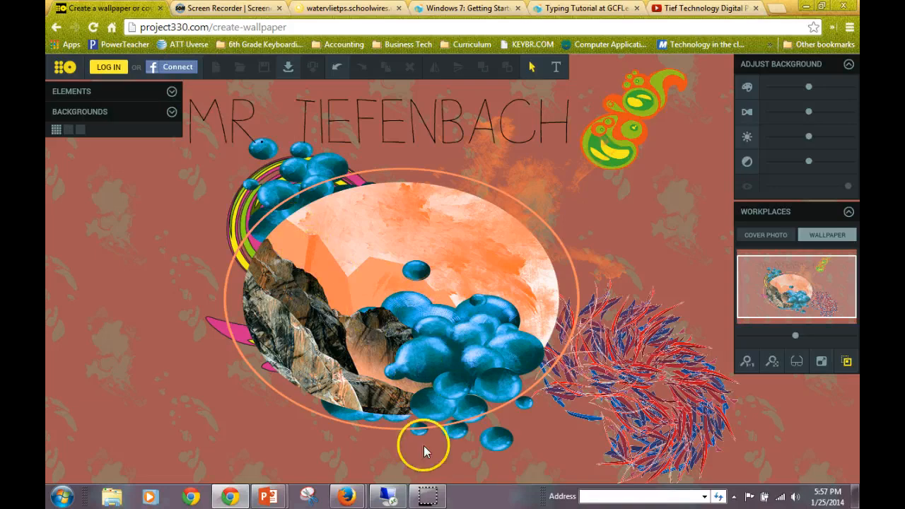